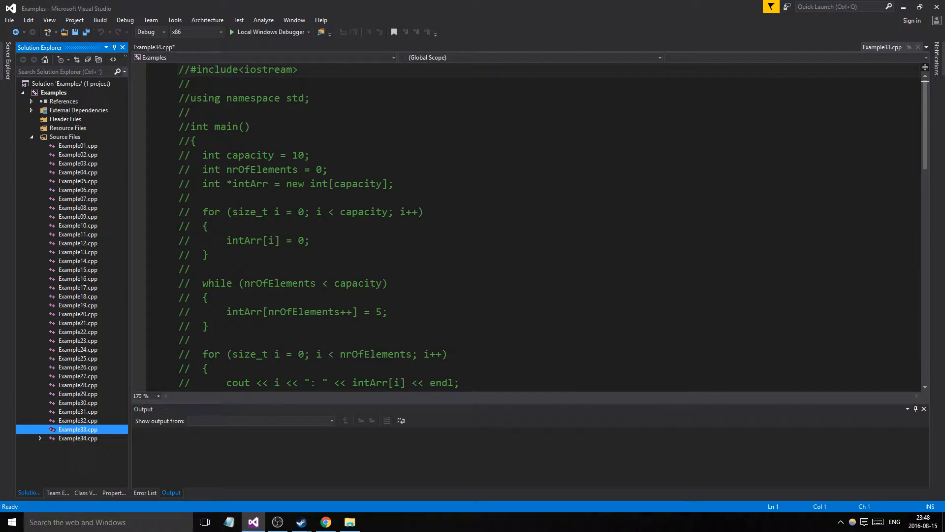
Scroll through Example33.cpp, then switch to Example34.cpp from Solution Explorer.
{"action": "scroll", "scroll_direction": "down", "scroll_amount": 3}
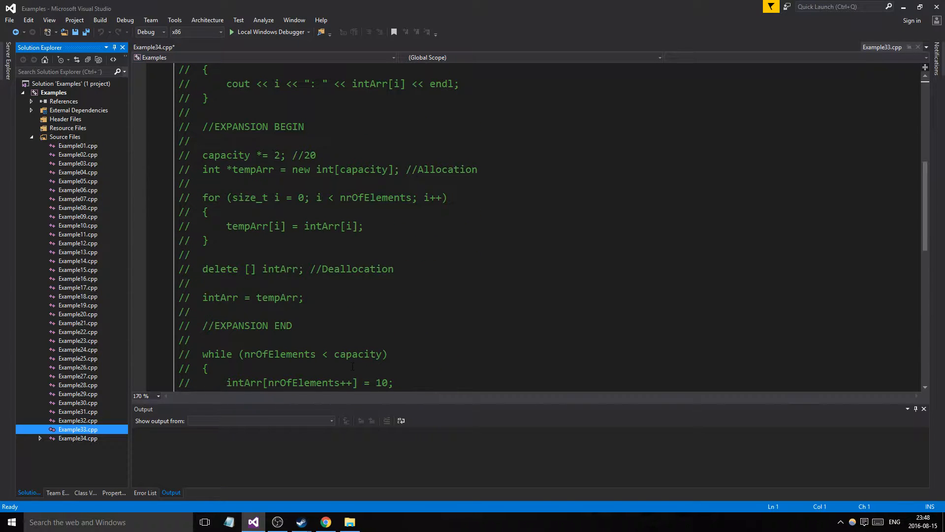
{"action": "scroll", "scroll_direction": "down", "scroll_amount": 3}
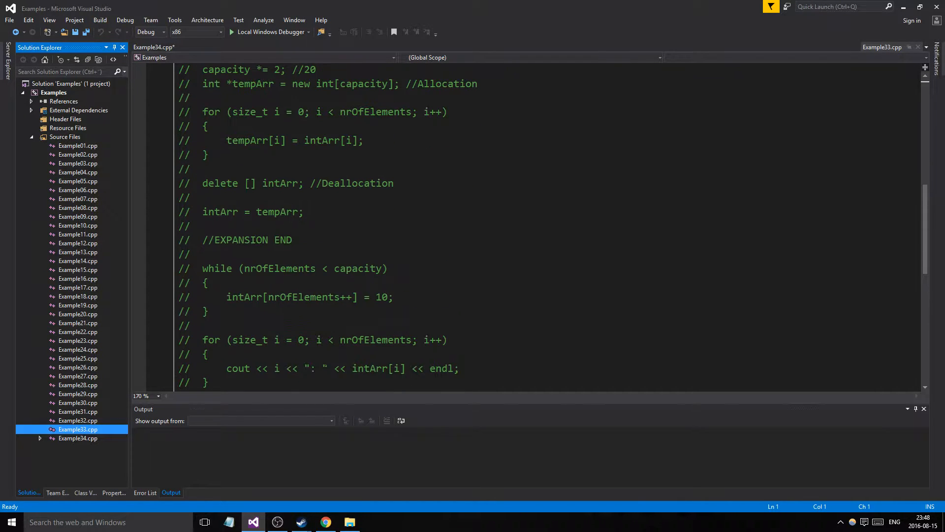
{"action": "left_click", "coordinate": [78, 438]}
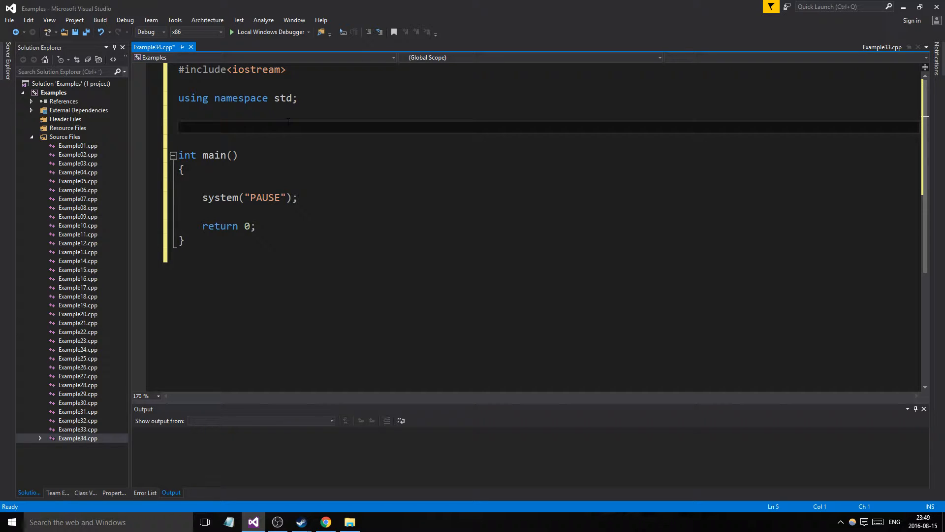
{"action": "left_click", "coordinate": [179, 127]}
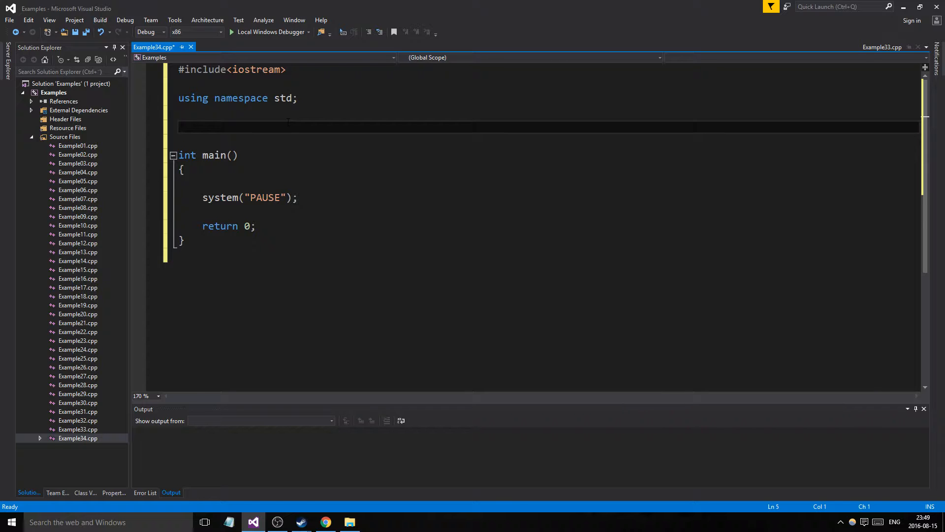
{"action": "left_click", "coordinate": [179, 127]}
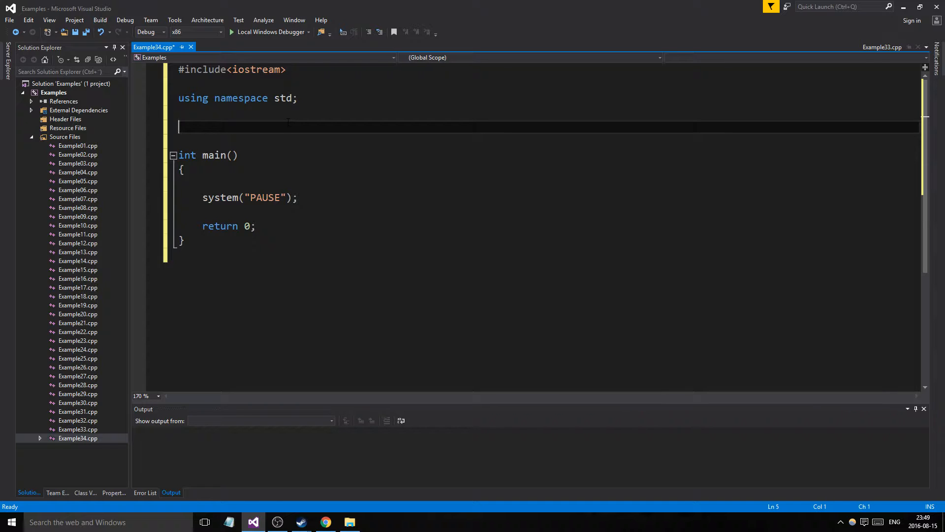
Declare void func() above main.
{"action": "type", "text": "void"}
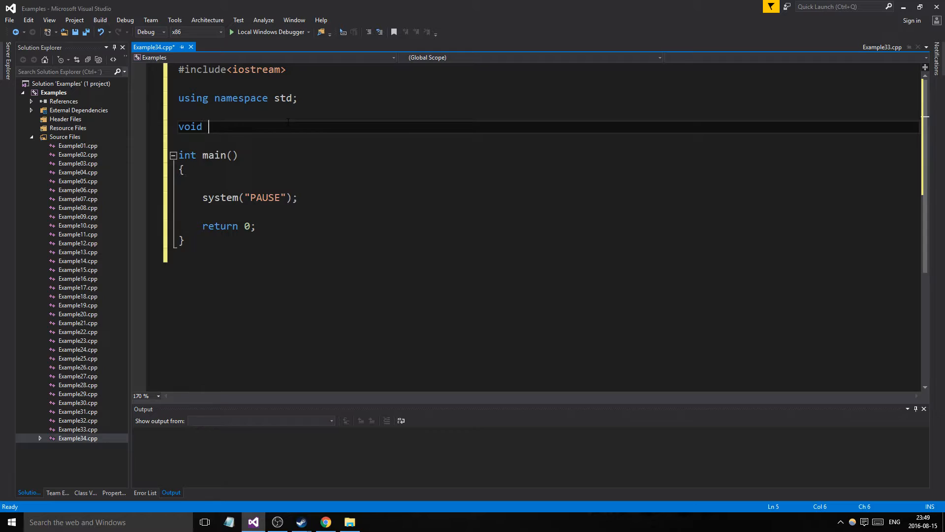
{"action": "type", "text": "func"}
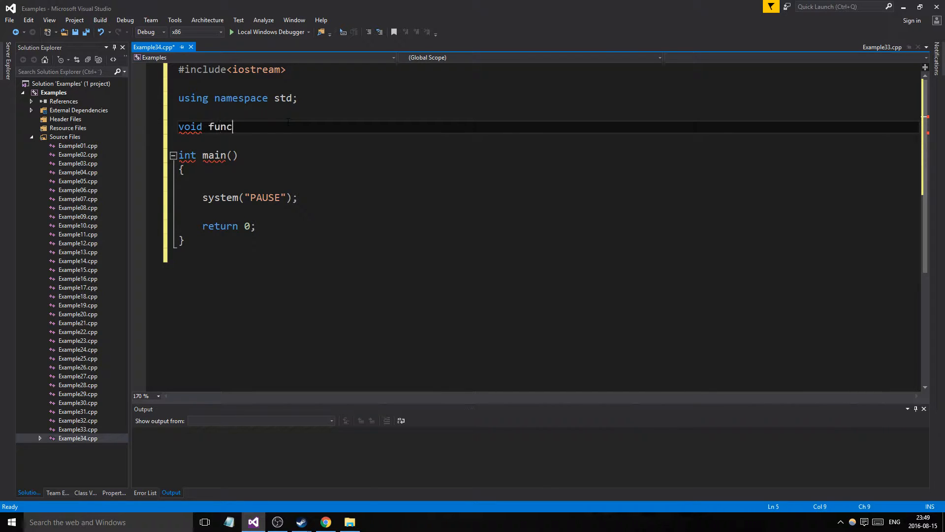
{"action": "type", "text": "()"}
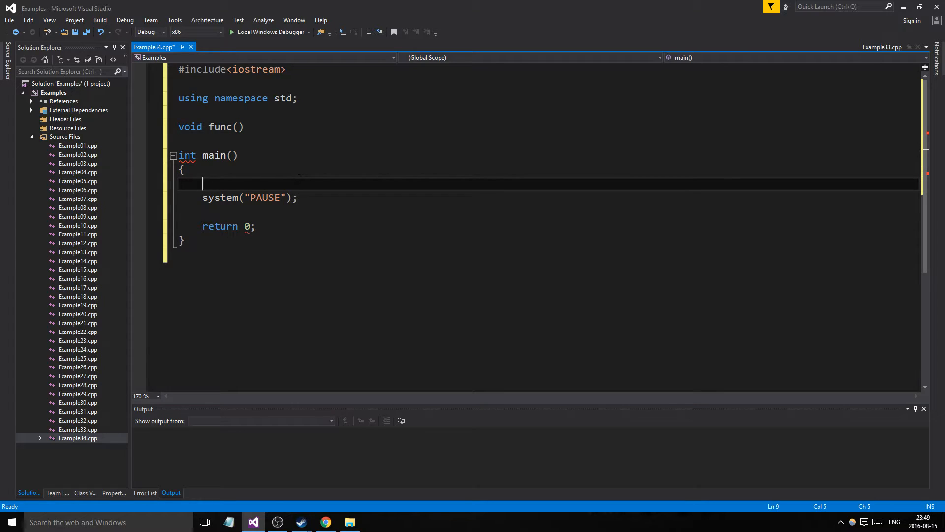
In main, allocate int *intArr = new int[10] and free it with delete[] intArr.
{"action": "type", "text": "int intArr"}
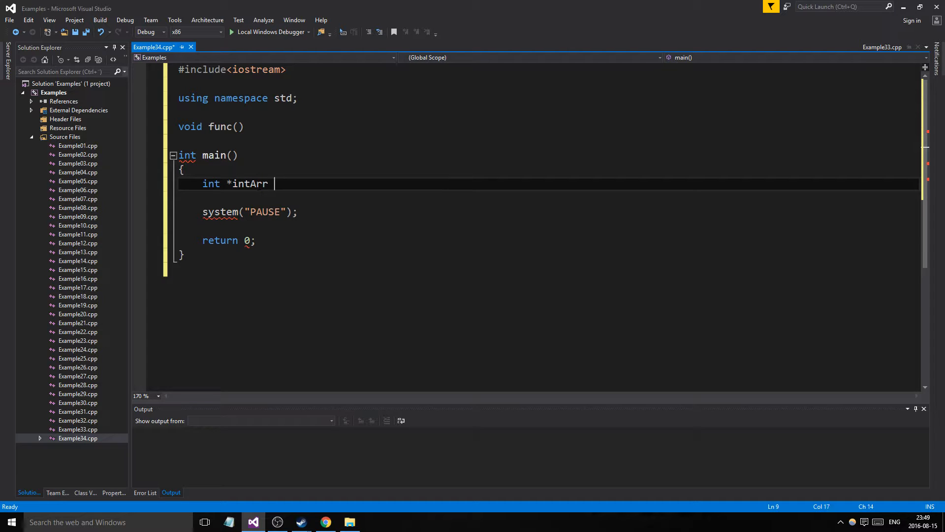
{"action": "type", "text": "= int[10]"}
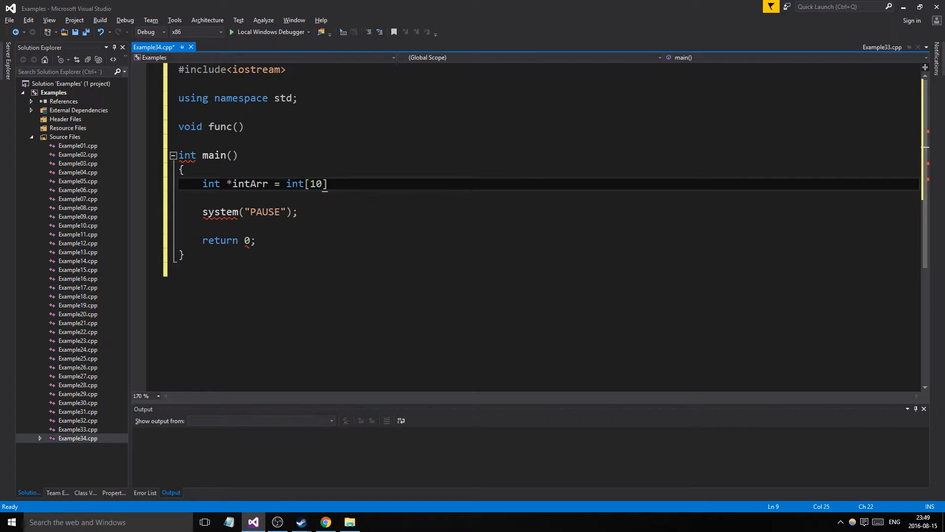
{"action": "key", "text": "ctrl+s"}
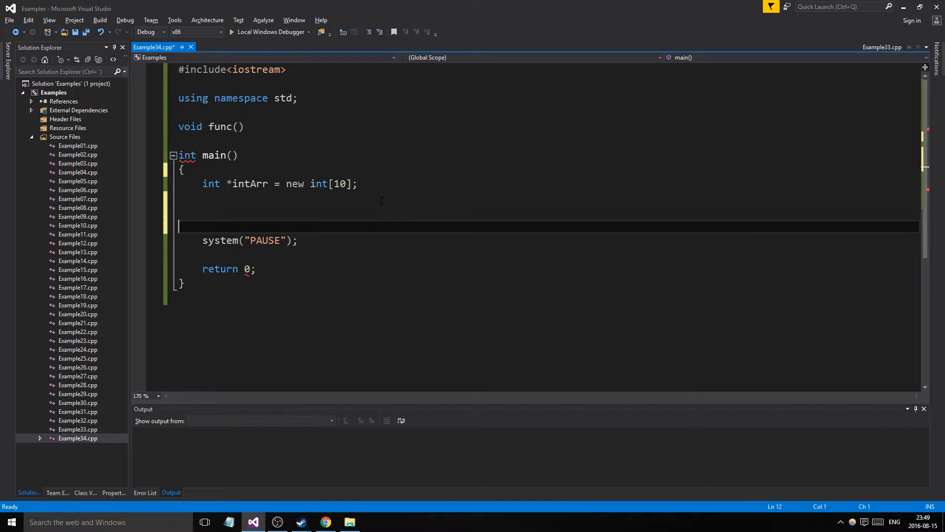
{"action": "type", "text": "delete"}
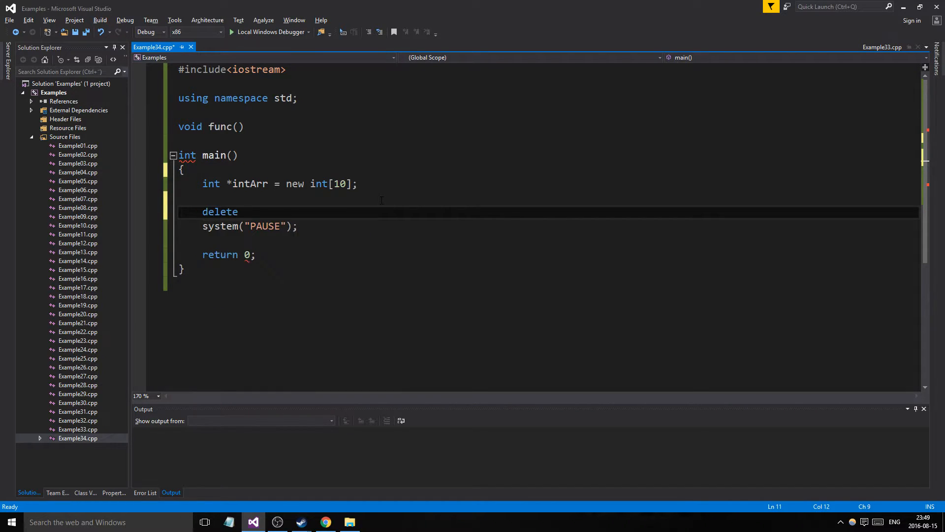
{"action": "type", "text": "[] intArr;"}
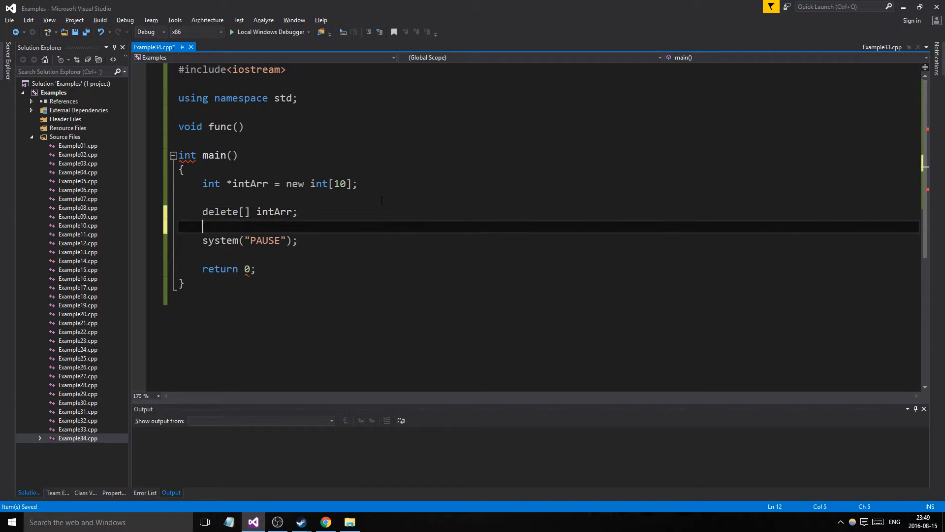
{"action": "key", "text": "enter"}
{"action": "type", "text": "{"}
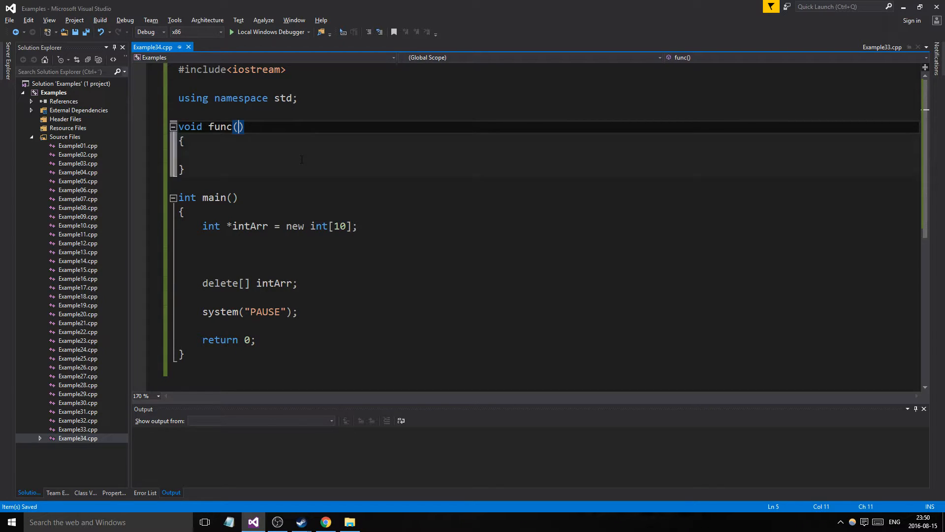
Give func an int *intArr parameter and select the parameter name.
{"action": "type", "text": "*int"}
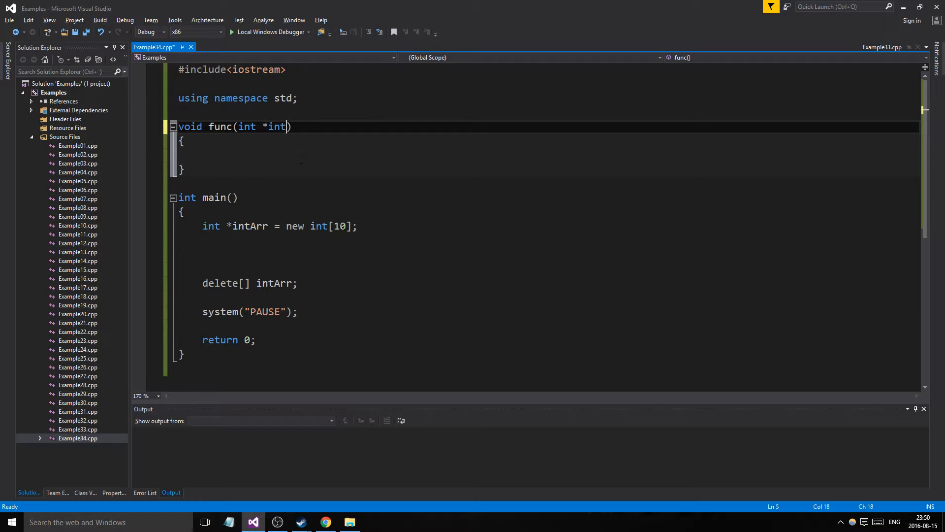
{"action": "type", "text": "Arr"}
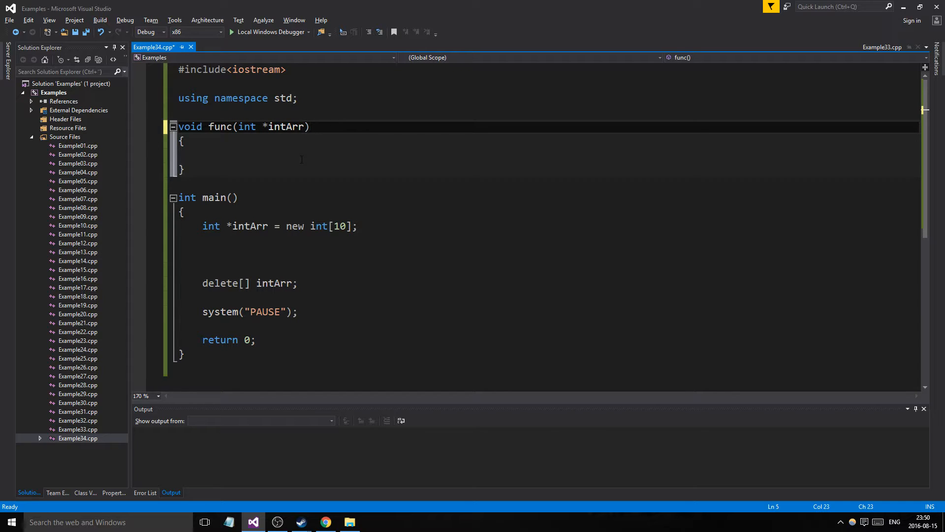
{"action": "double_click", "coordinate": [285, 127]}
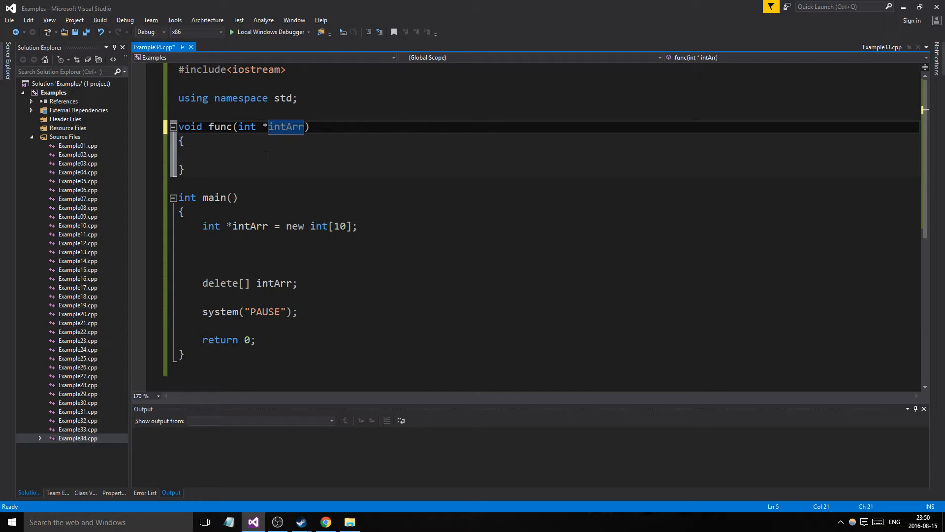
{"action": "left_click", "coordinate": [249, 227]}
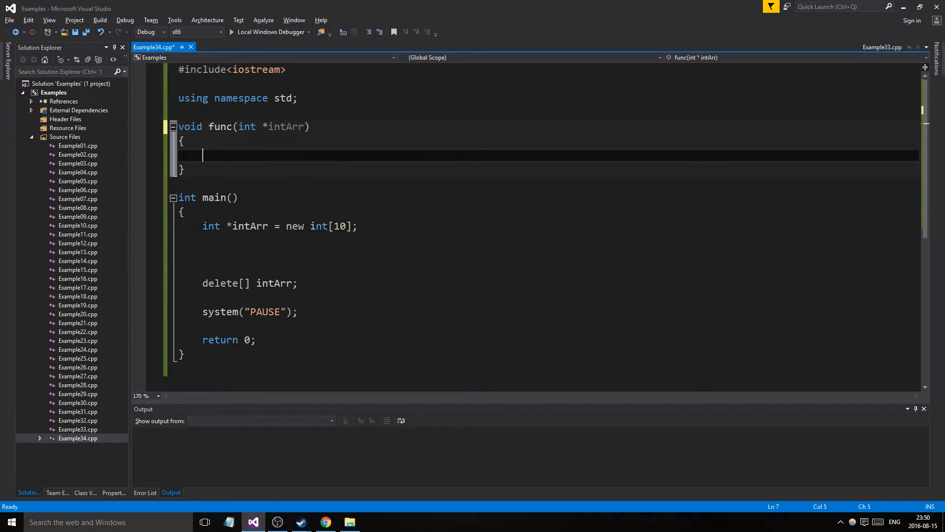
{"action": "left_click", "coordinate": [319, 227]}
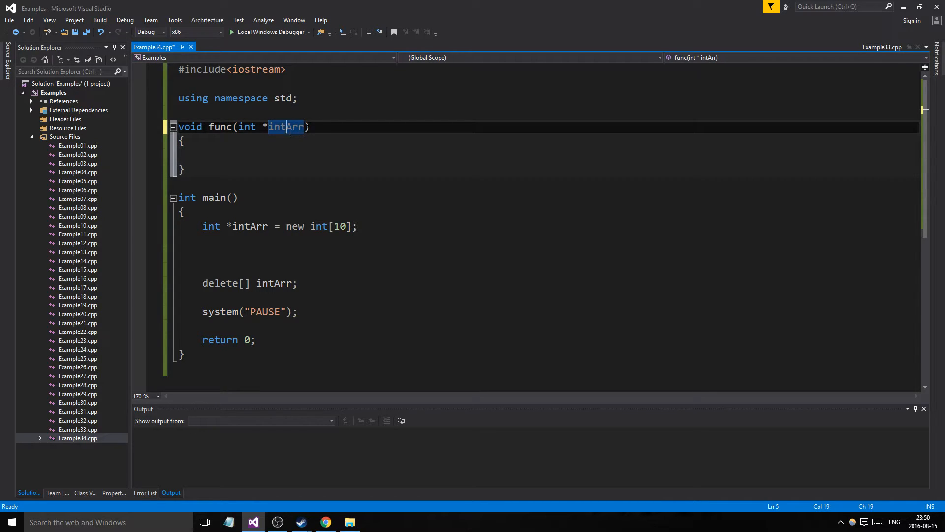
{"action": "key", "text": "Left"}
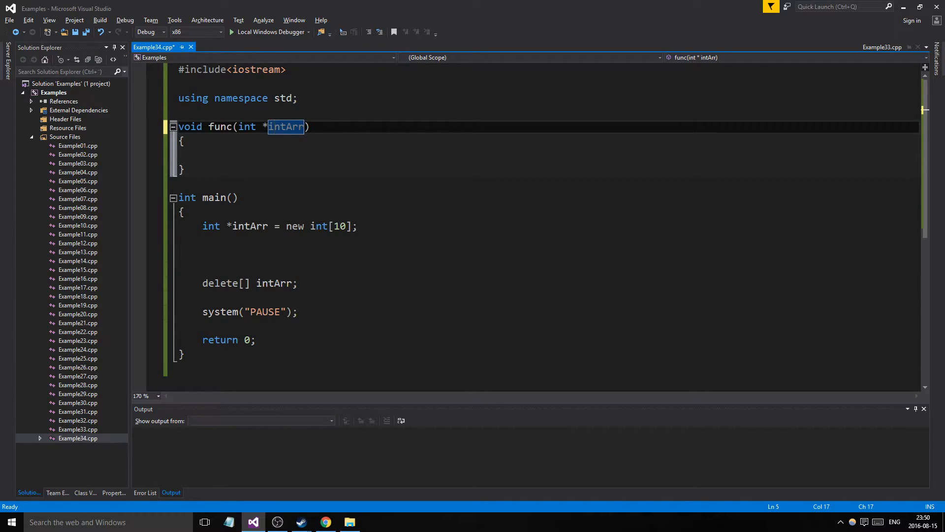
Make func take intArr by reference and delete[] it inside the body.
{"action": "left_click", "coordinate": [303, 127]}
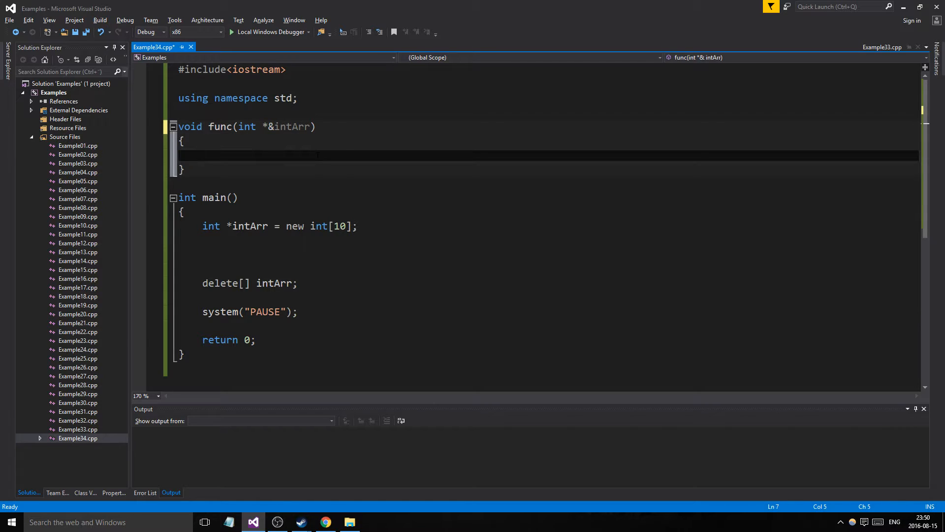
{"action": "left_click", "coordinate": [203, 154]}
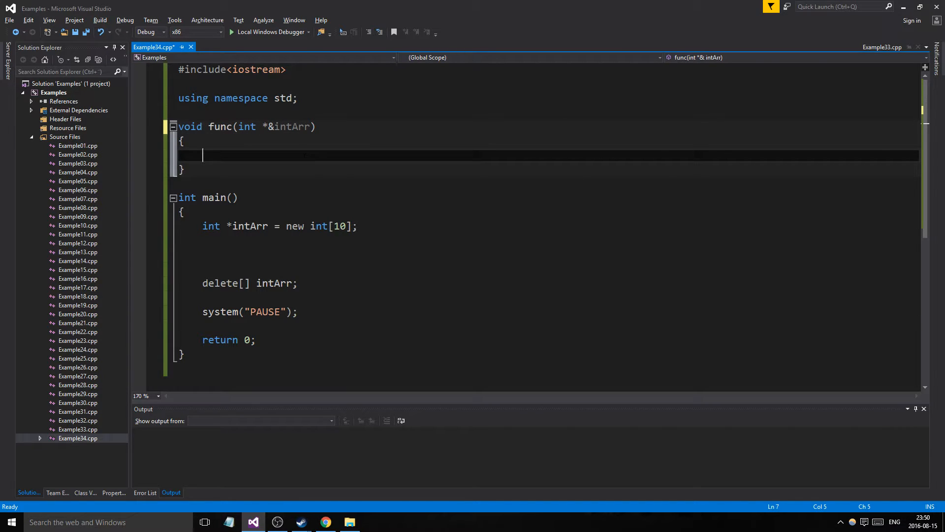
{"action": "type", "text": "delete []"}
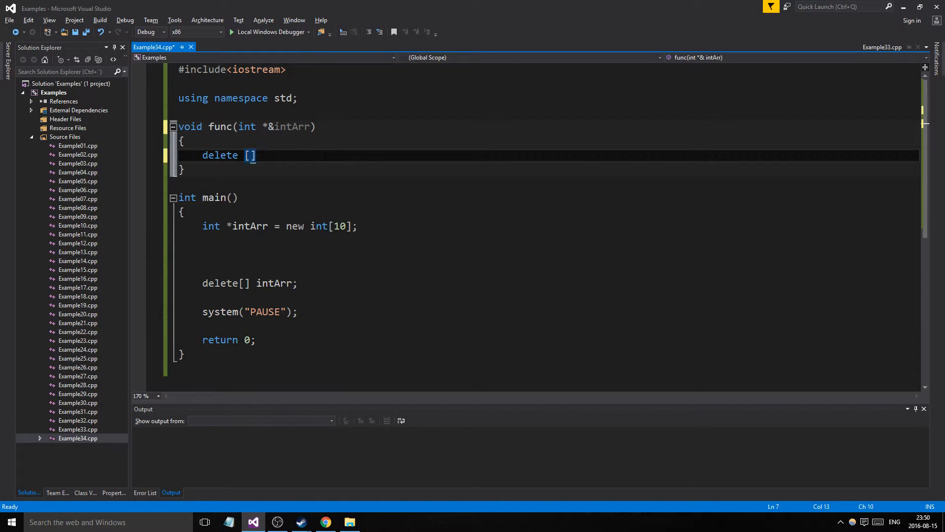
{"action": "type", "text": "intArr;"}
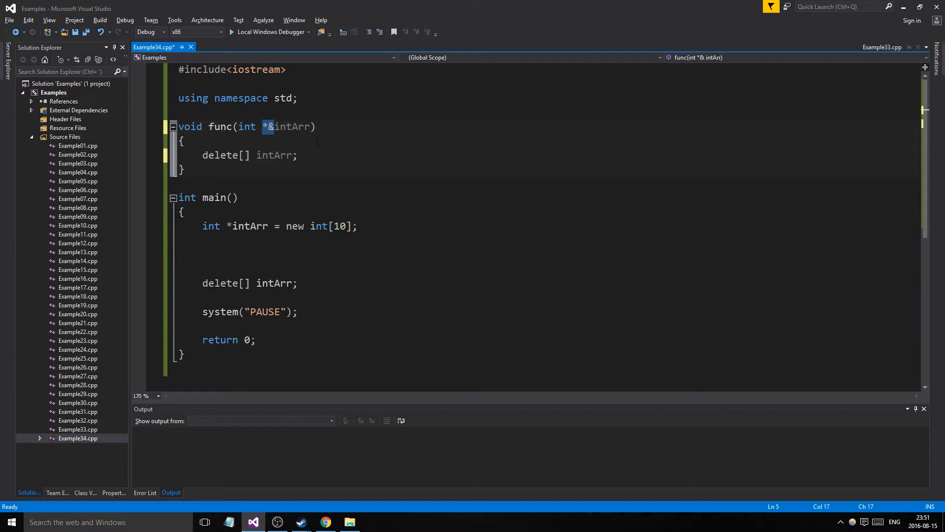
{"action": "left_click", "coordinate": [295, 154]}
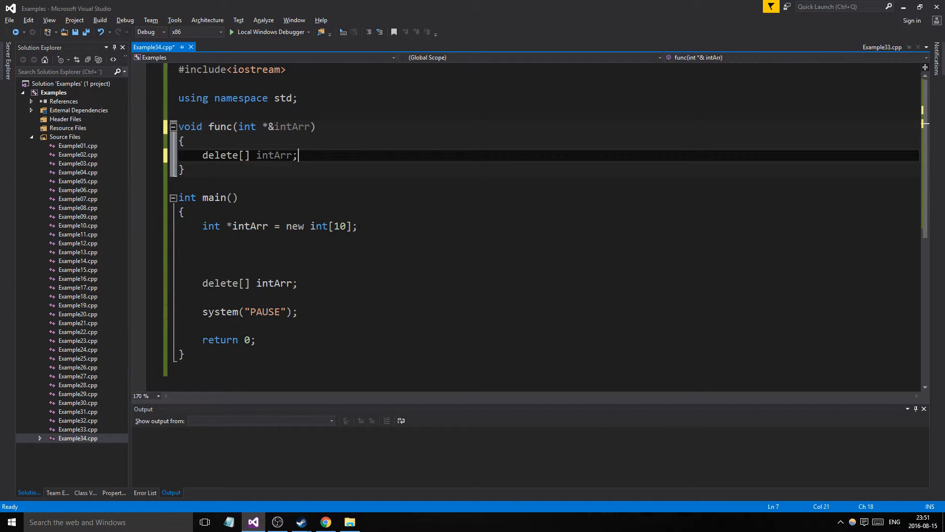
{"action": "left_click", "coordinate": [203, 240]}
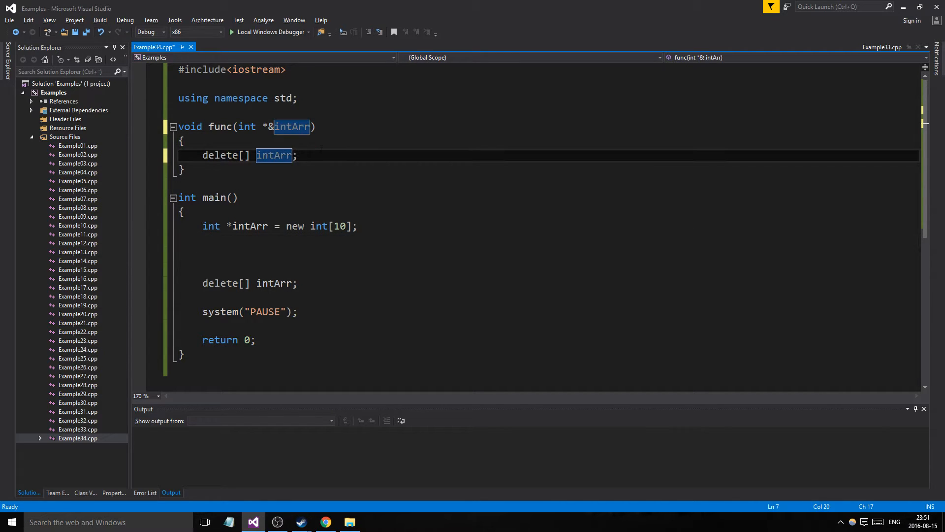
{"action": "key", "text": "enter"}
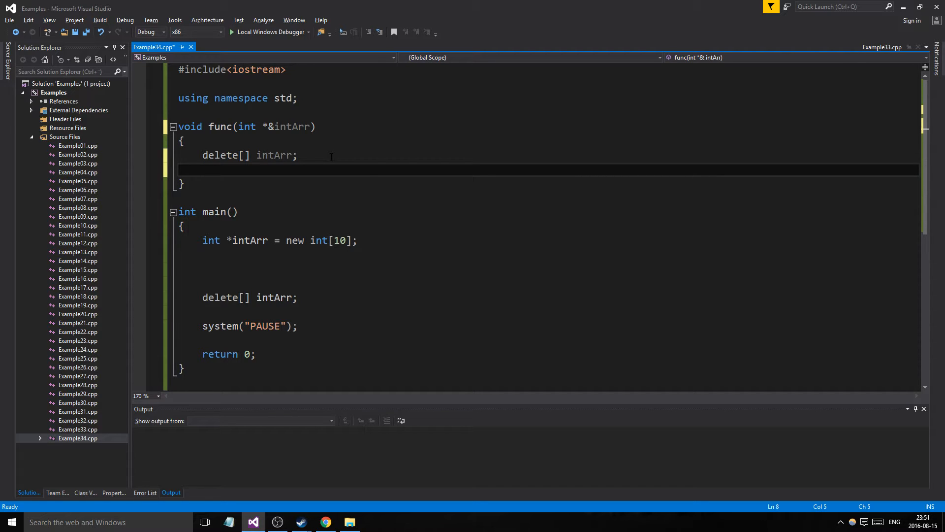
Reallocate intArr as new int[20] and loop setting every intArr[i] = 10.
{"action": "type", "text": "intArr = new int[20];"}
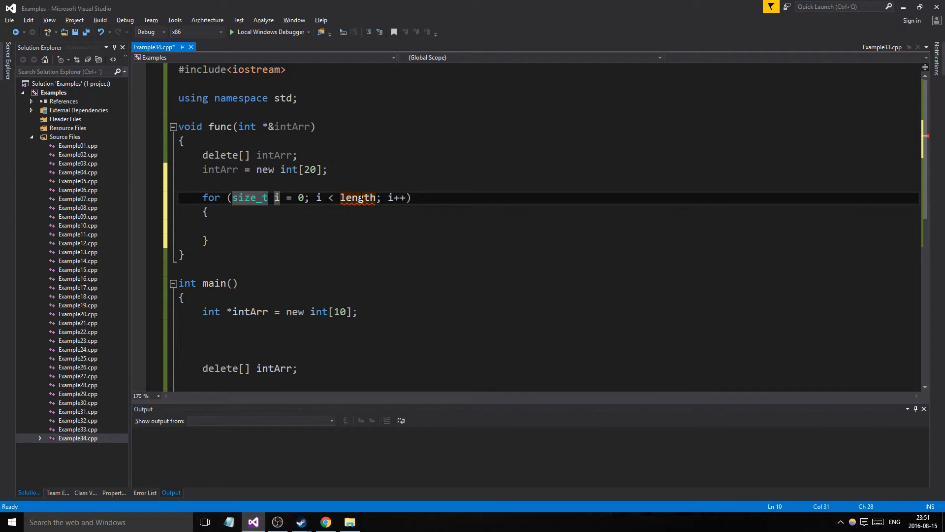
{"action": "type", "text": "20"}
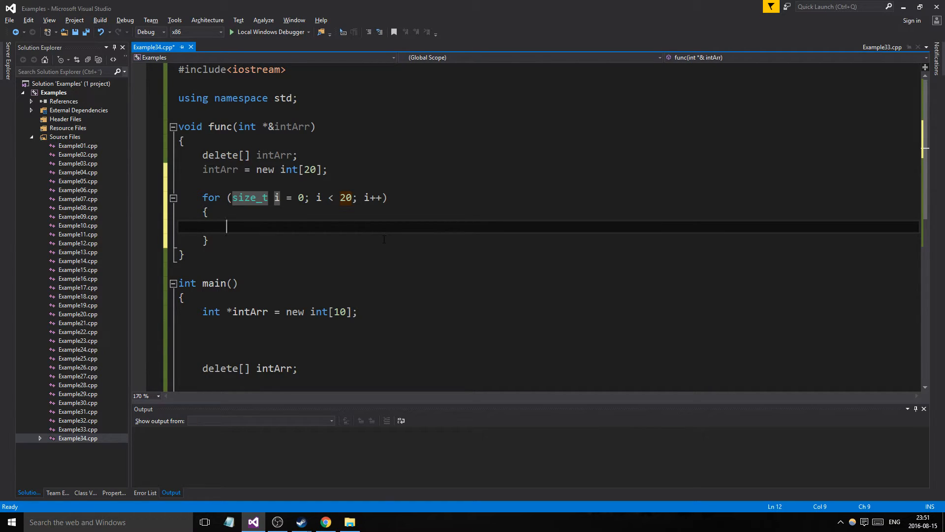
{"action": "type", "text": "int"}
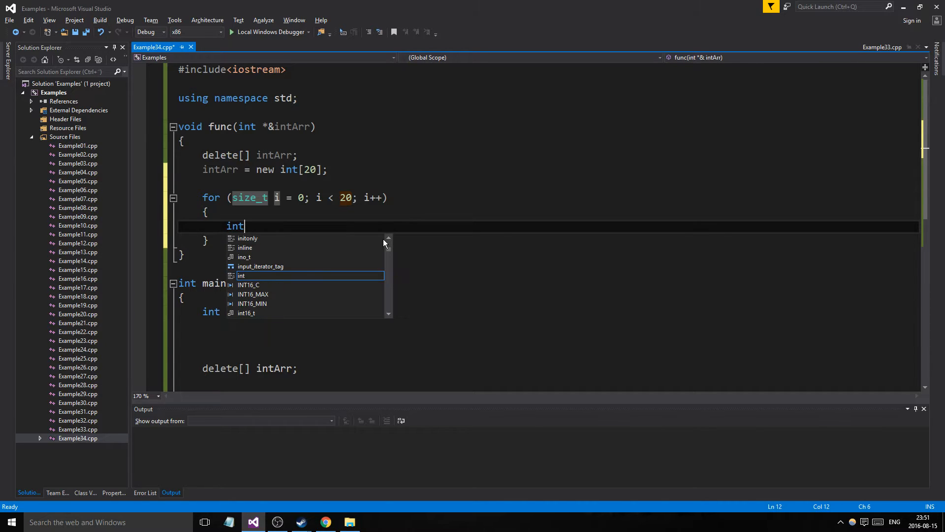
{"action": "type", "text": "Arr[i] ="}
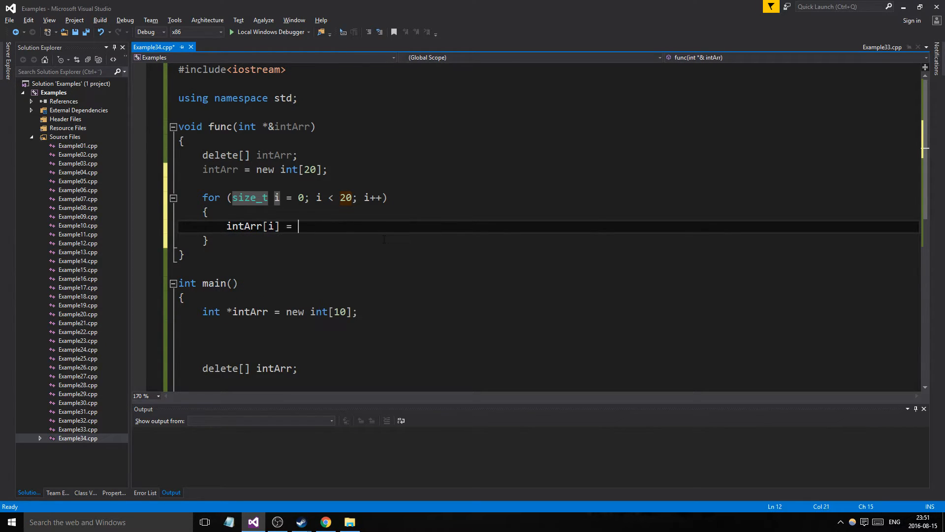
{"action": "type", "text": "10;"}
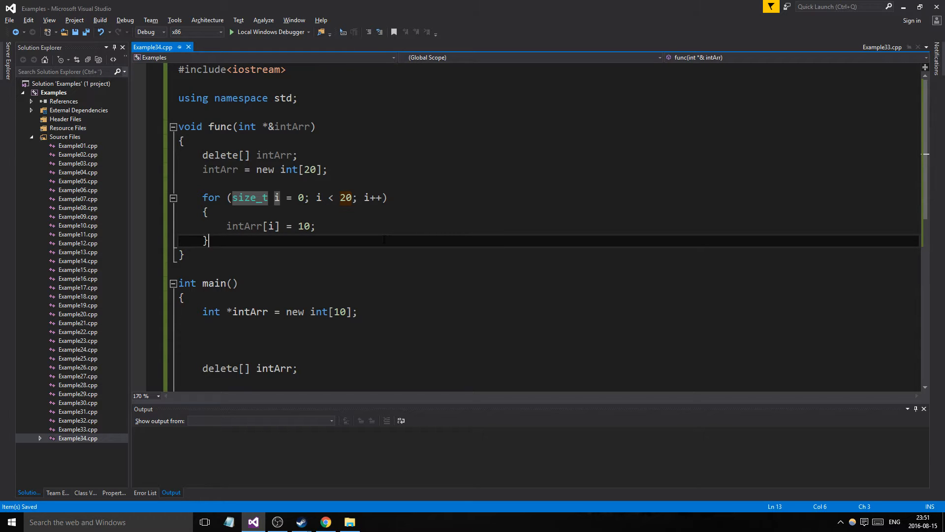
{"action": "type", "text": "func("}
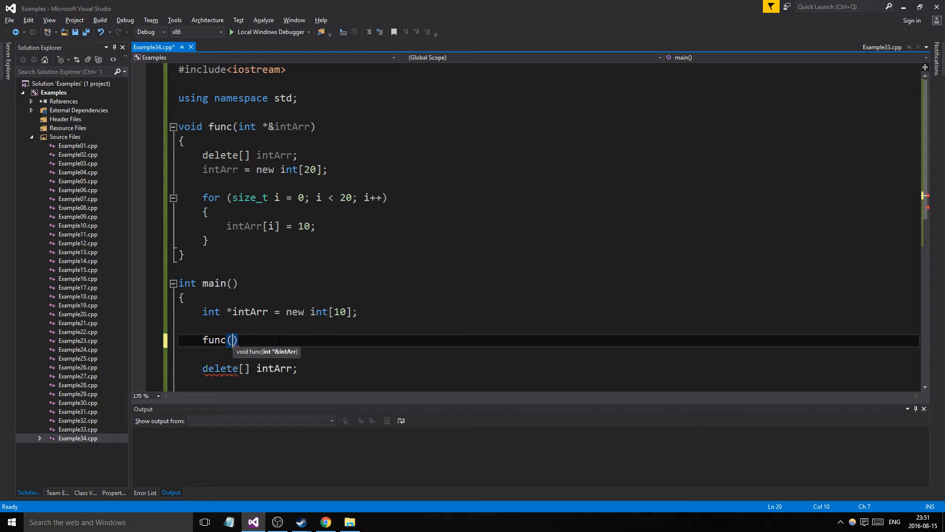
In main, call func(intArr) and loop 20 times printing i and intArr[i] with cout.
{"action": "type", "text": "intArr"}
{"action": "type", "text": "for (size_t i = 0; i < 20; i++"}
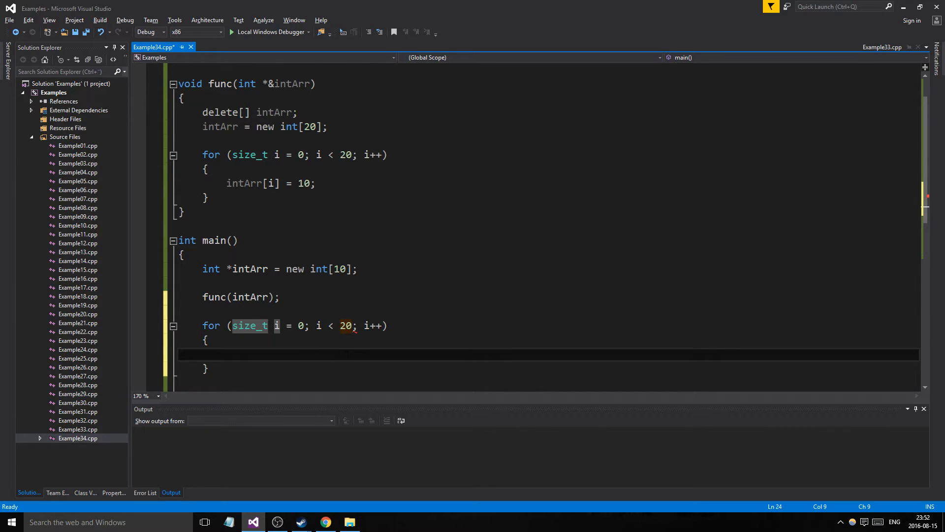
{"action": "type", "text": "n"}
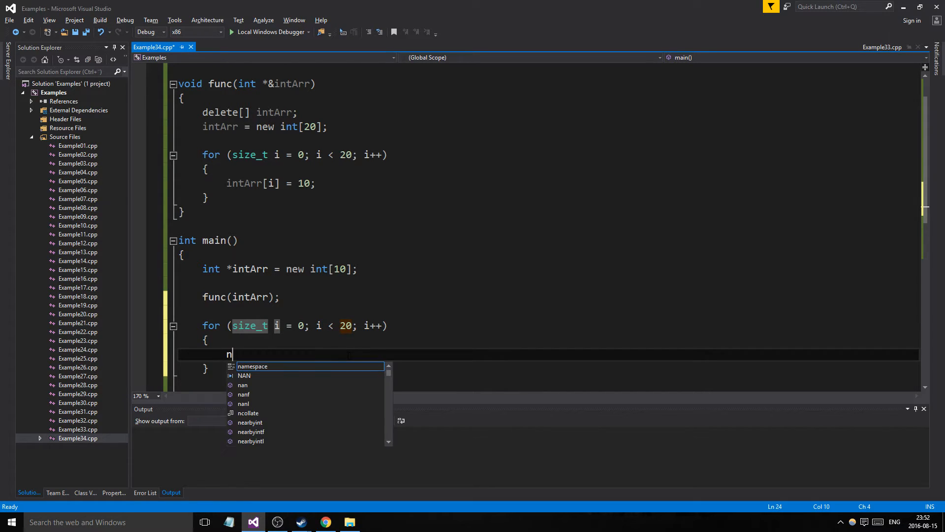
{"action": "type", "text": "intArr[]"}
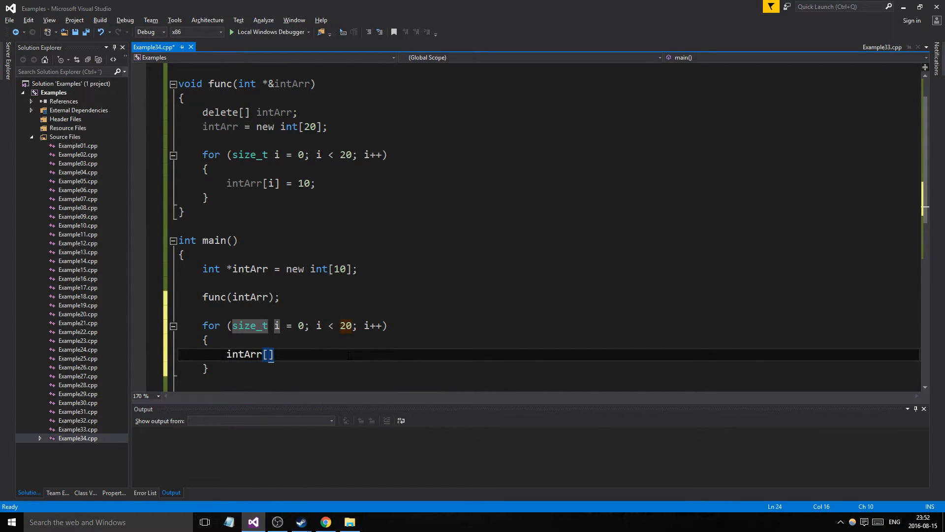
{"action": "type", "text": "i"}
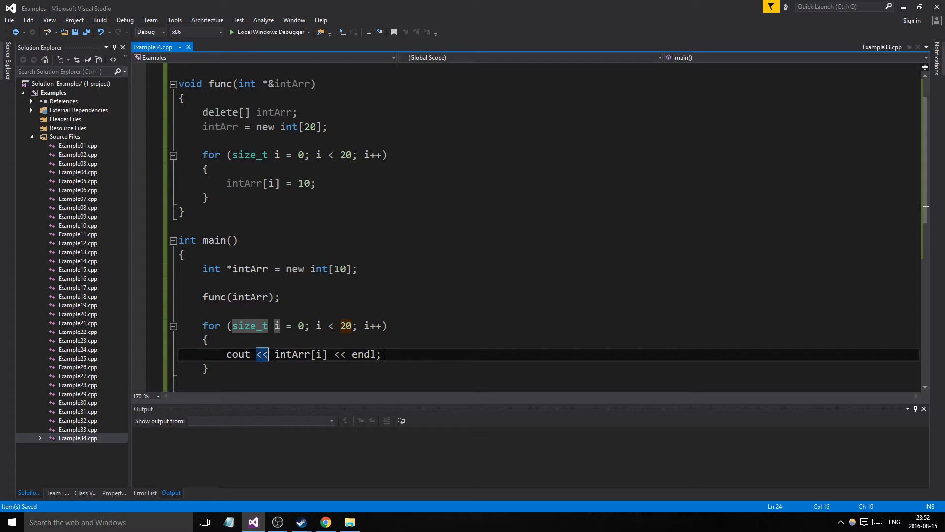
{"action": "type", "text": "i <<"}
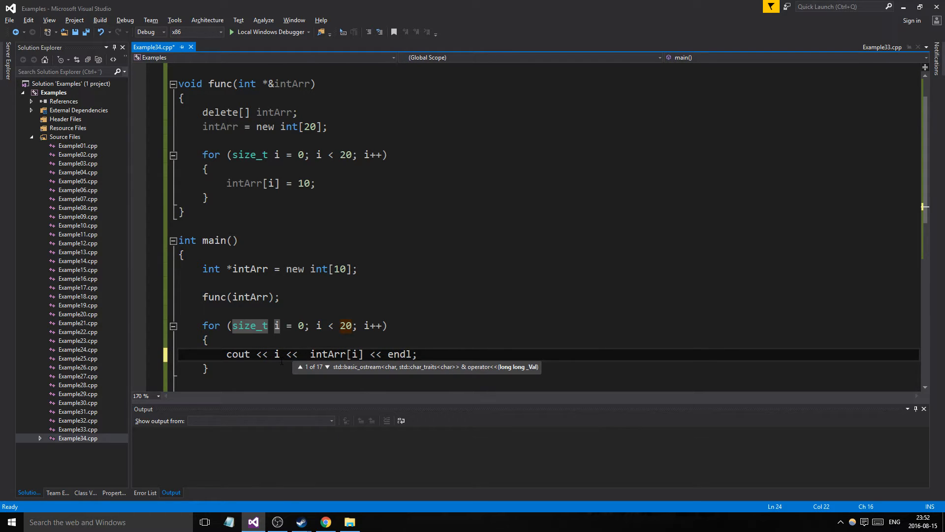
Insert ": " between index and value in the cout line and run the program.
{"action": "type", "text": "\": \""}
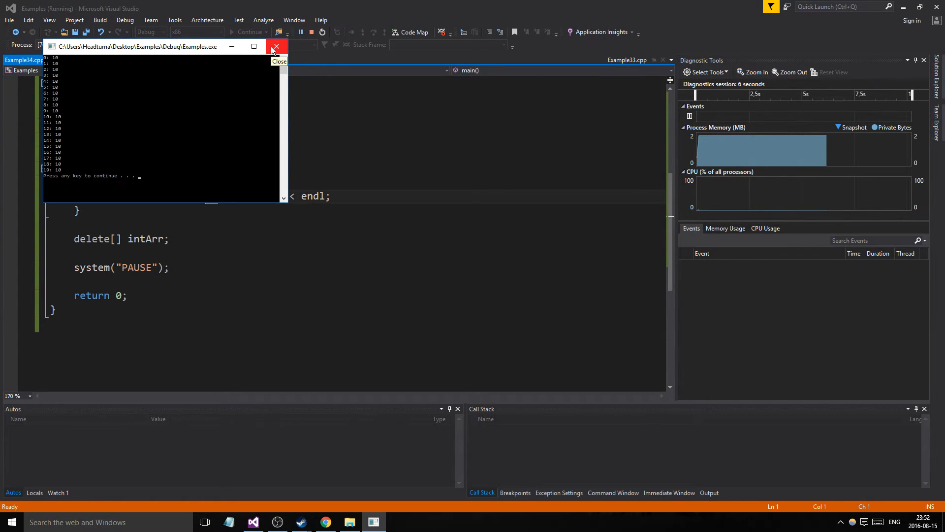
Close the console, rerun with a by-value pointer and continue past the exception.
{"action": "left_click", "coordinate": [275, 47]}
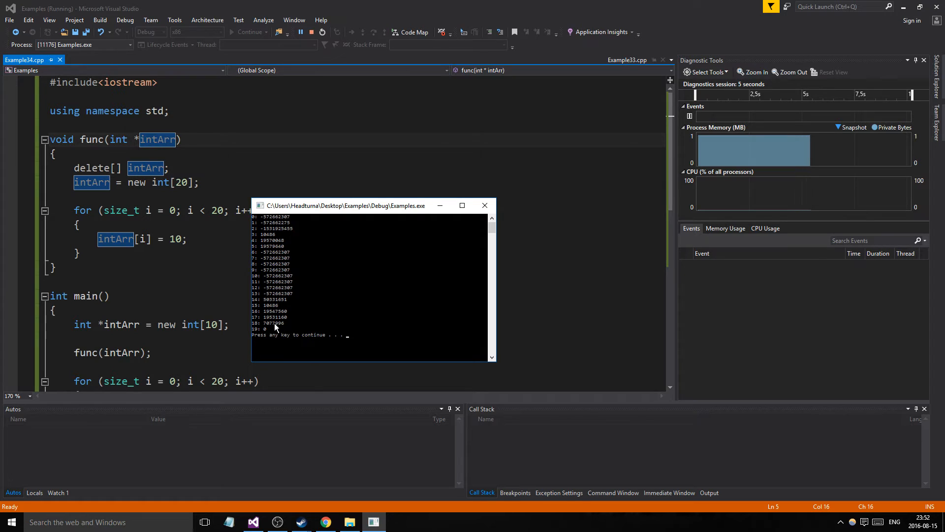
{"action": "mouse_move", "coordinate": [484, 206]}
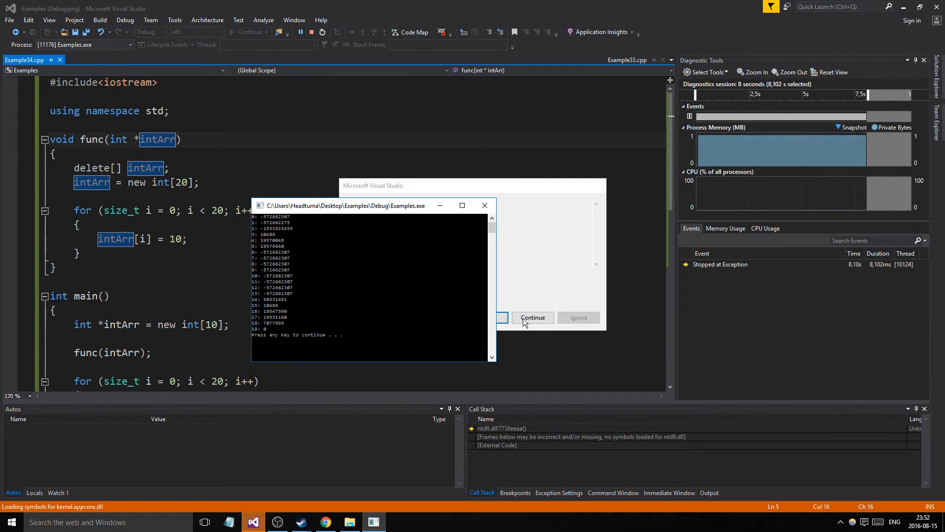
{"action": "left_click", "coordinate": [531, 318]}
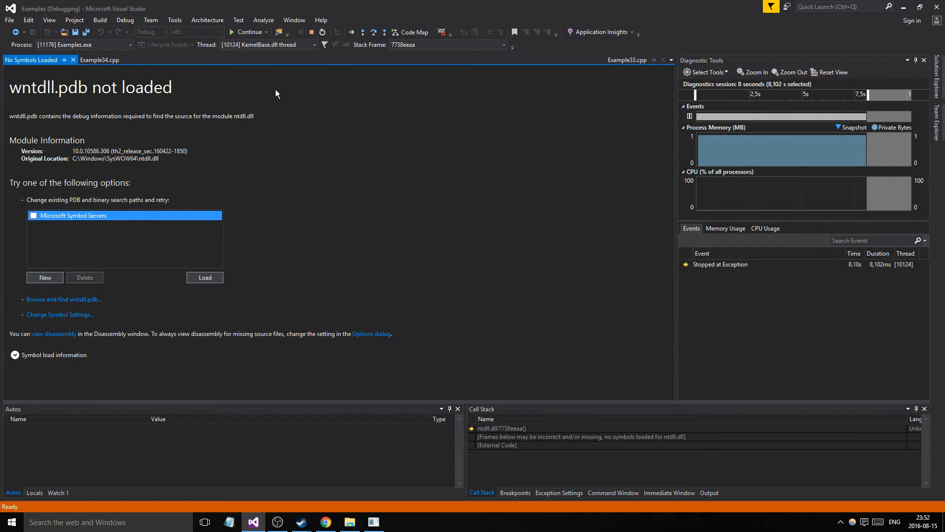
Return to Example34.cpp and restore the parameter to int *&intArr.
{"action": "left_click", "coordinate": [101, 59]}
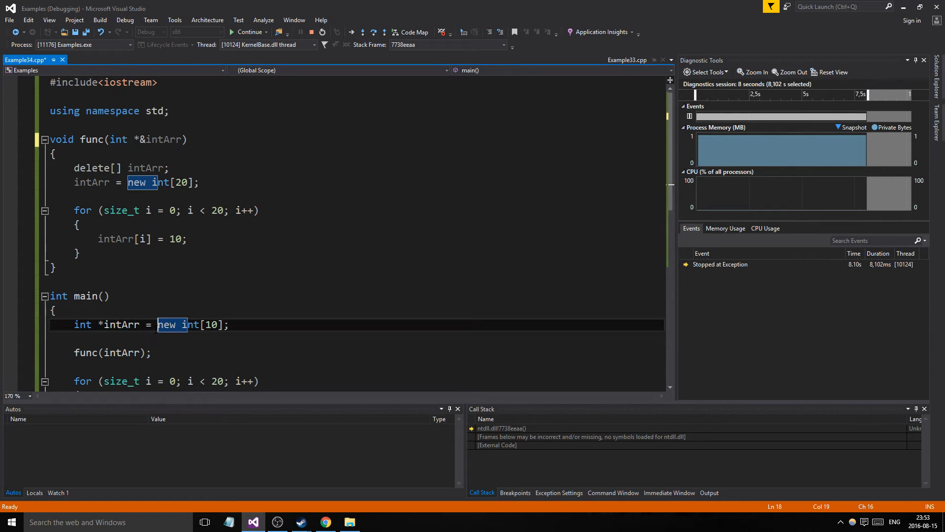
{"action": "left_click", "coordinate": [229, 324]}
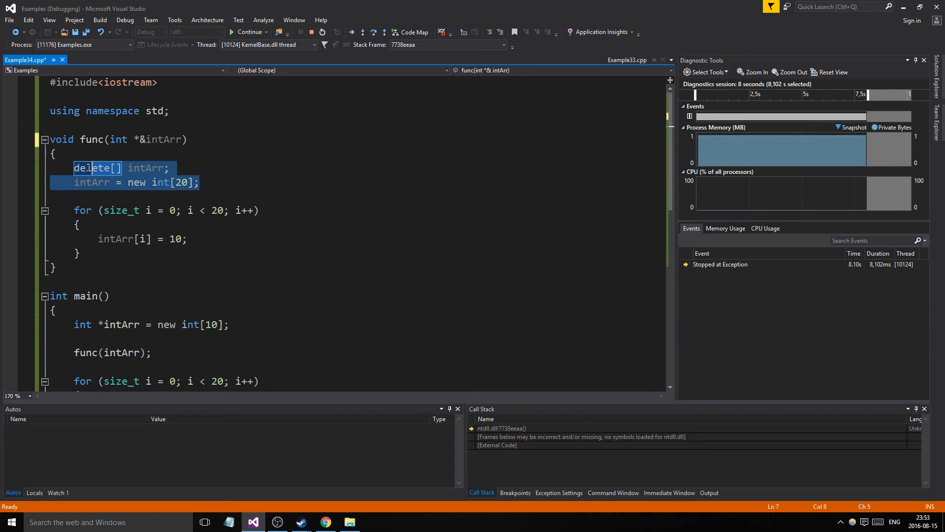
{"action": "scroll", "scroll_direction": "down", "scroll_amount": 3}
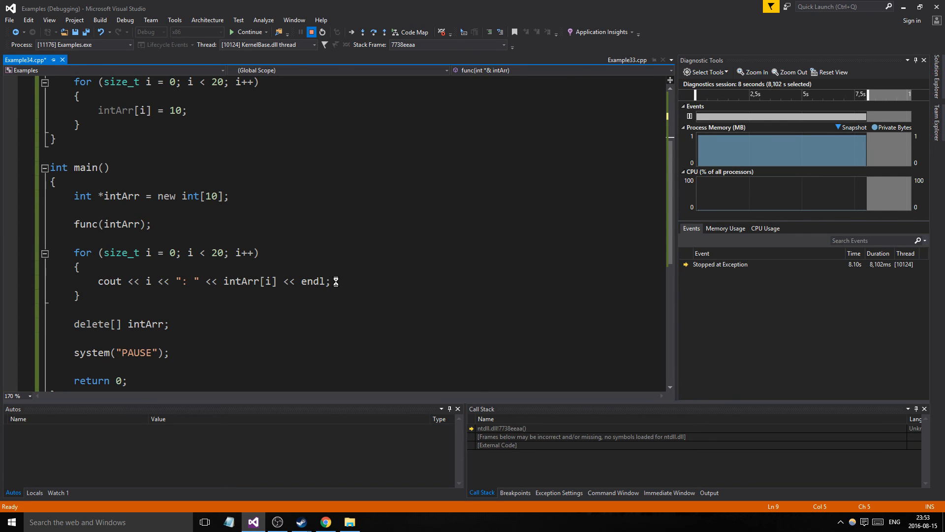
{"action": "mouse_move", "coordinate": [280, 517]}
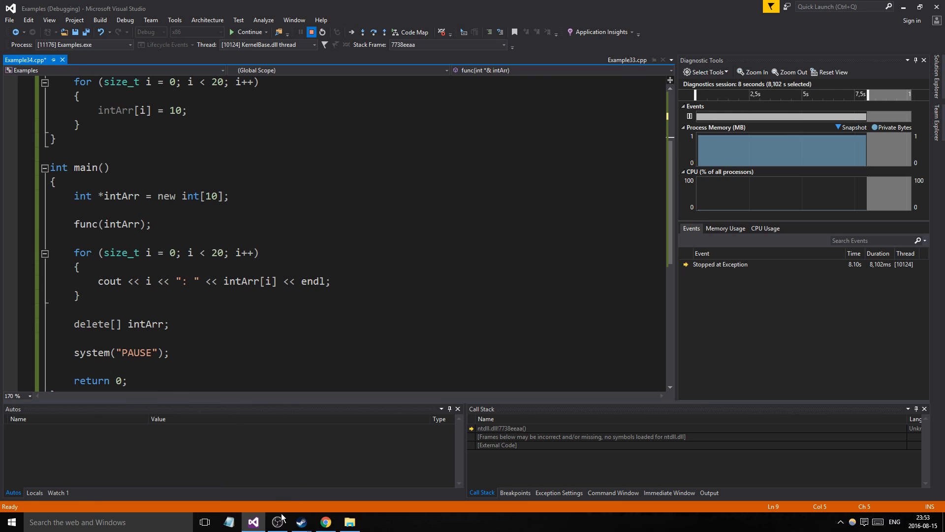
{"action": "mouse_move", "coordinate": [276, 522]}
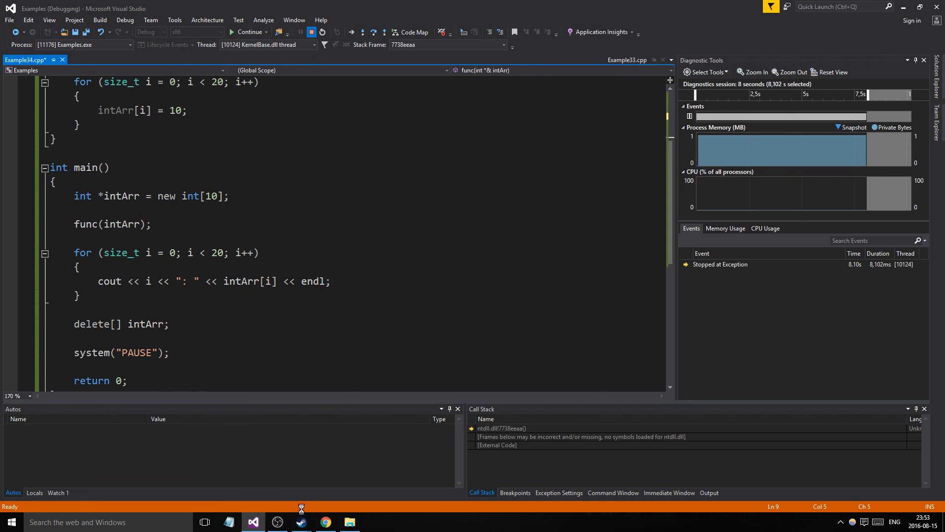
{"action": "left_click", "coordinate": [276, 522]}
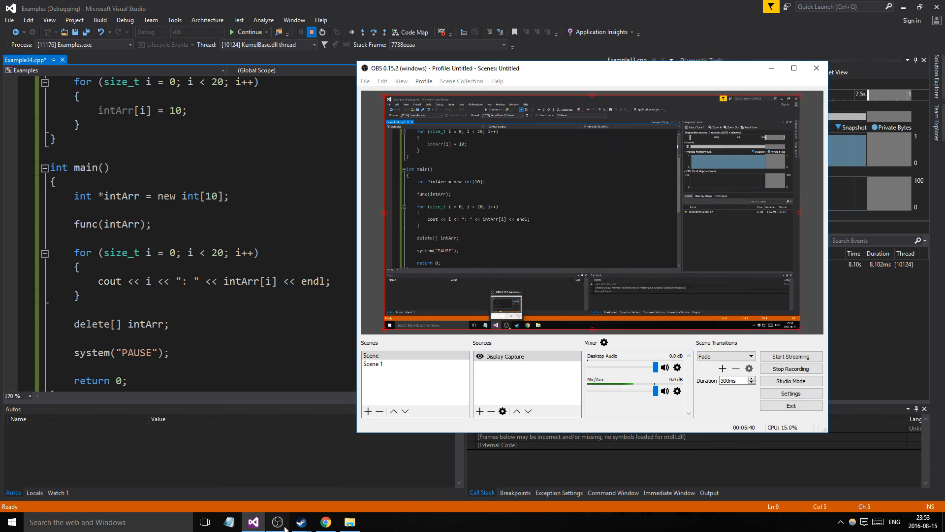
{"action": "left_click", "coordinate": [790, 369]}
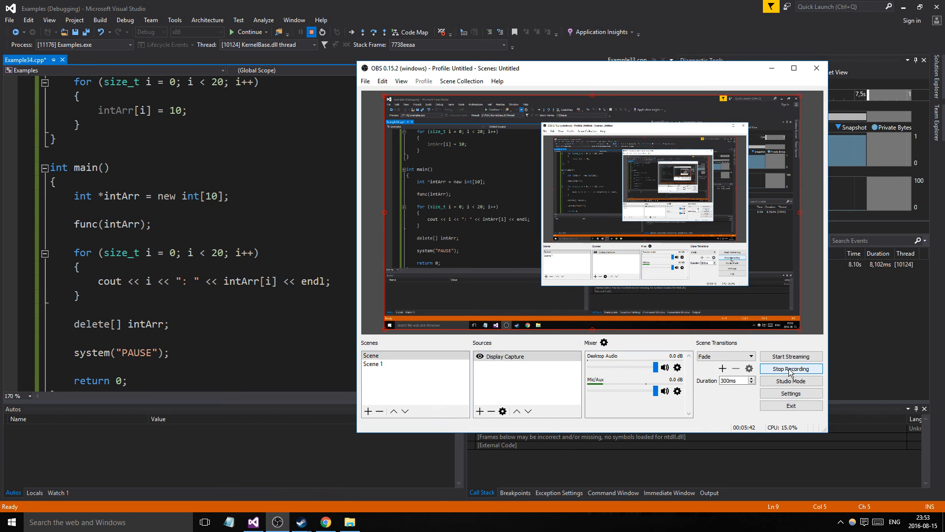